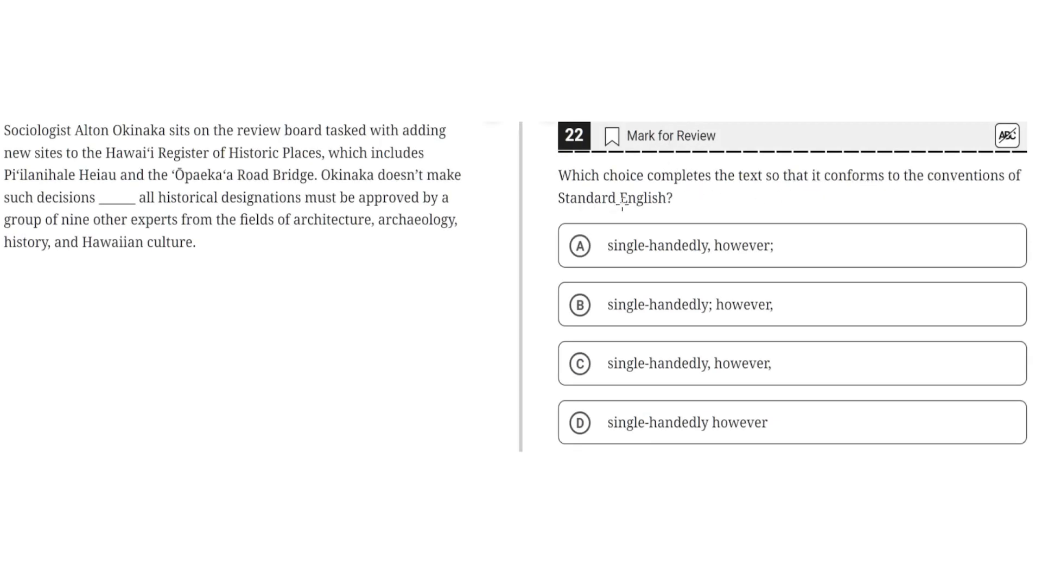
mouse_move(121, 141)
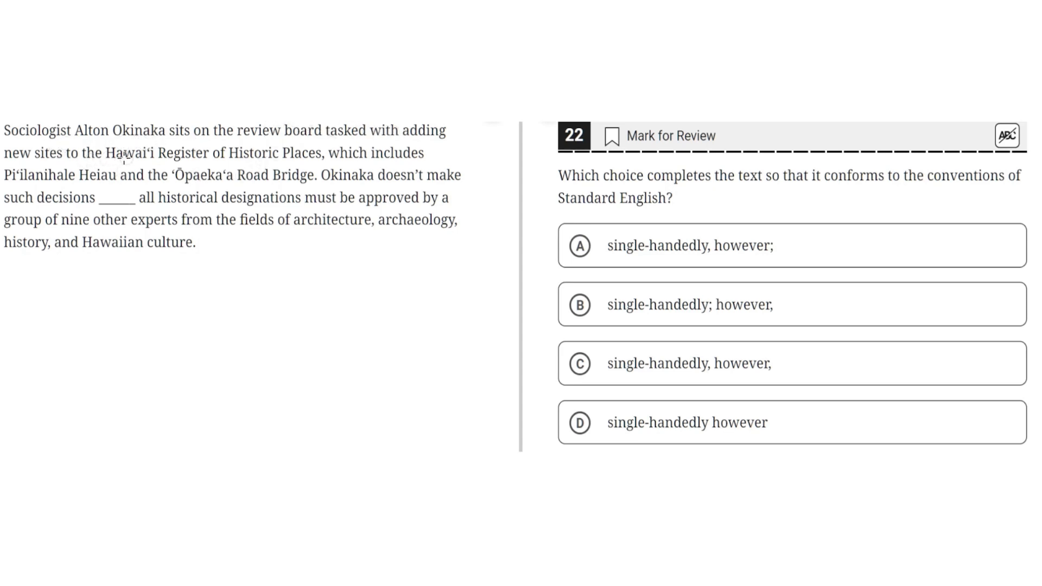
Highlight 'Hawai'i Register of Historic Places', 'Ōpaeka'a Road Bridge' and 'all historical designations' in yellow.
drag(105, 153, 319, 153)
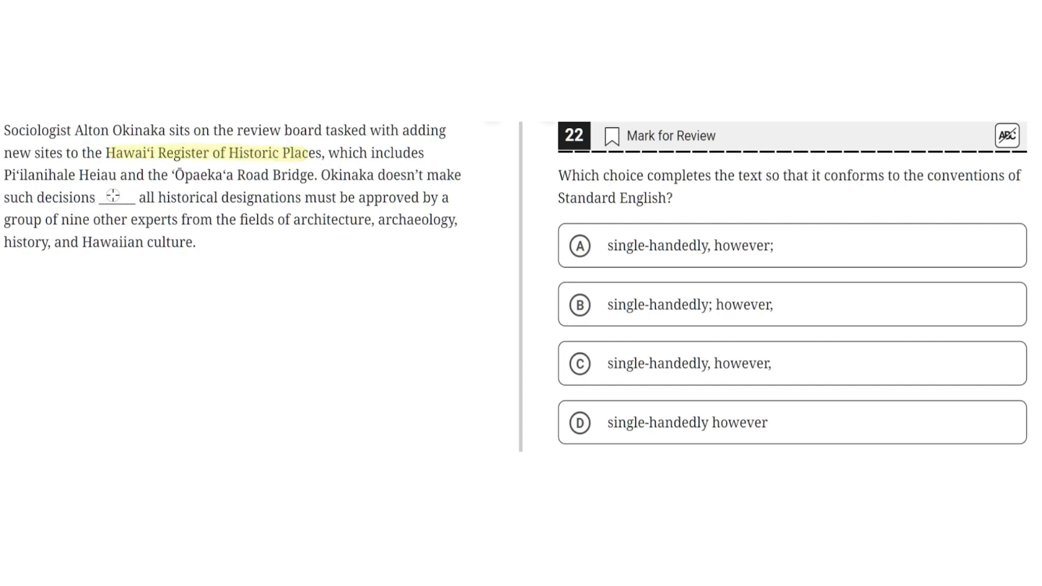
drag(175, 175, 302, 174)
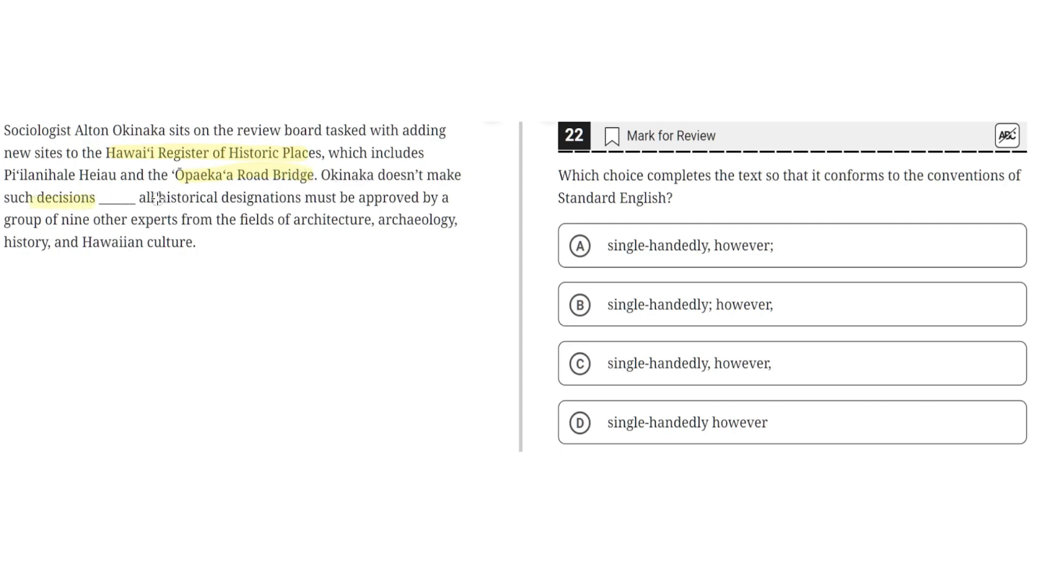
drag(152, 198, 303, 197)
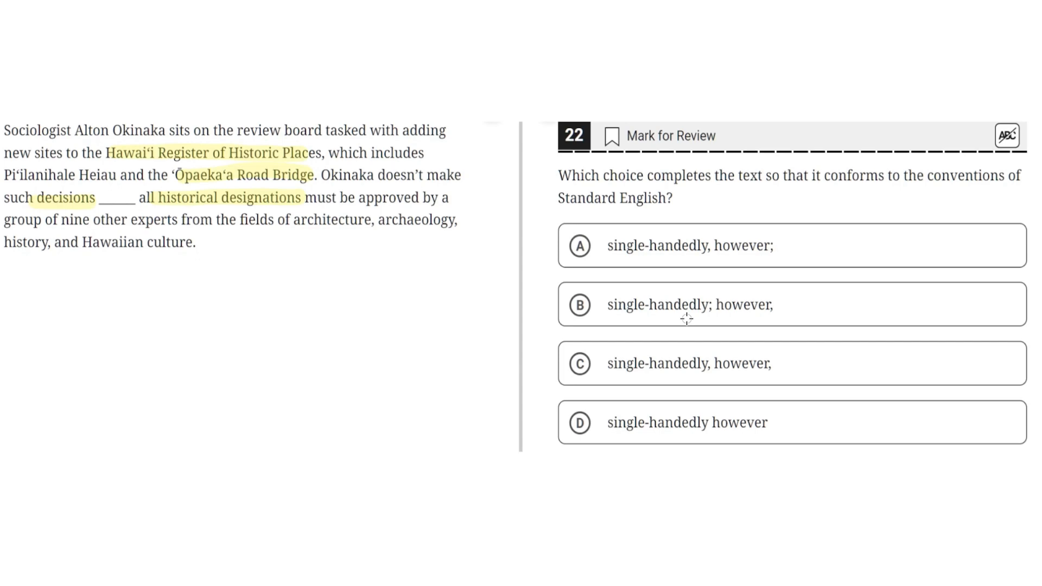
mouse_move(776, 258)
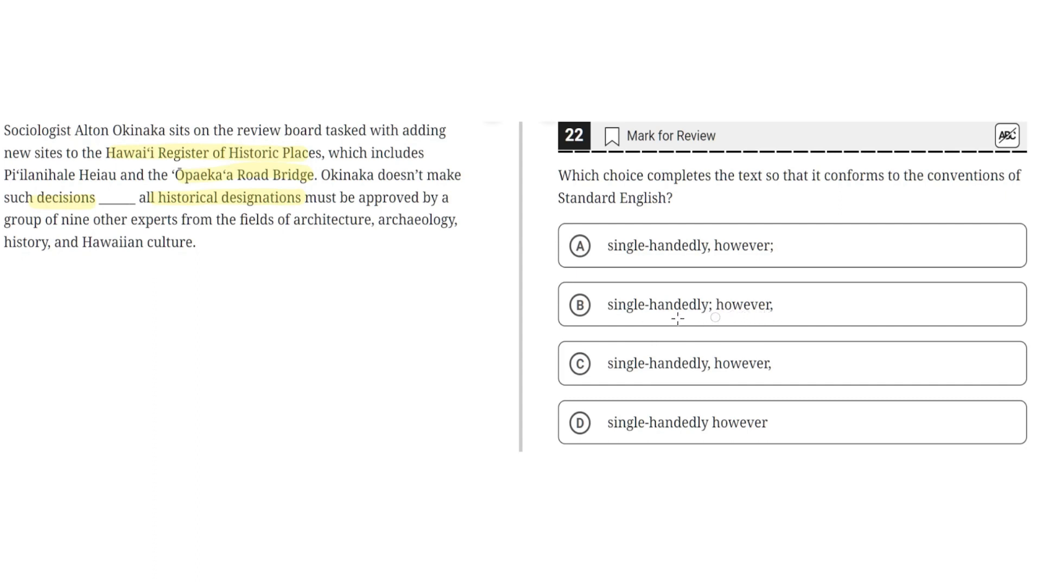
mouse_move(401, 235)
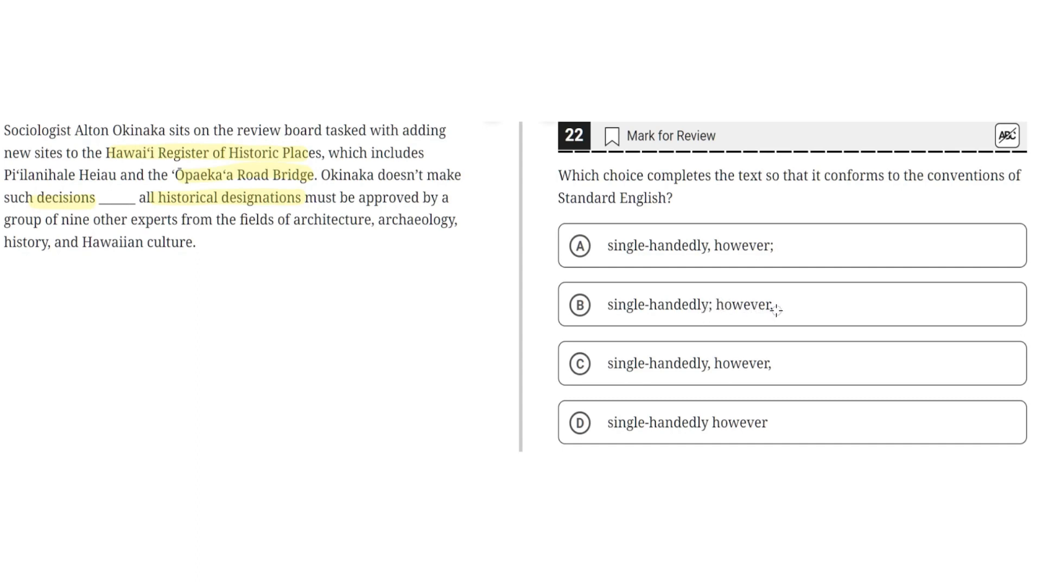
mouse_move(539, 296)
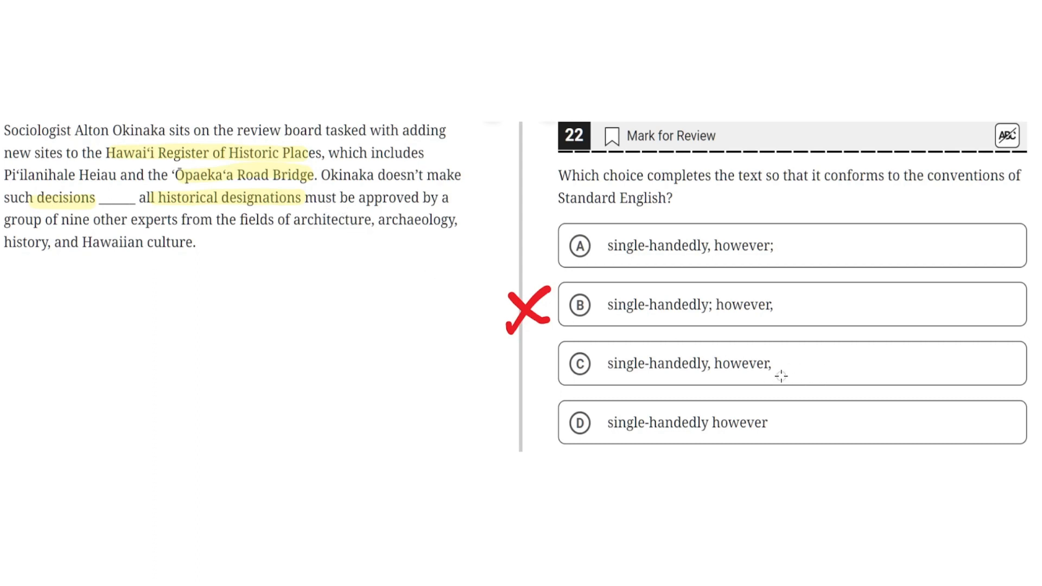
mouse_move(797, 375)
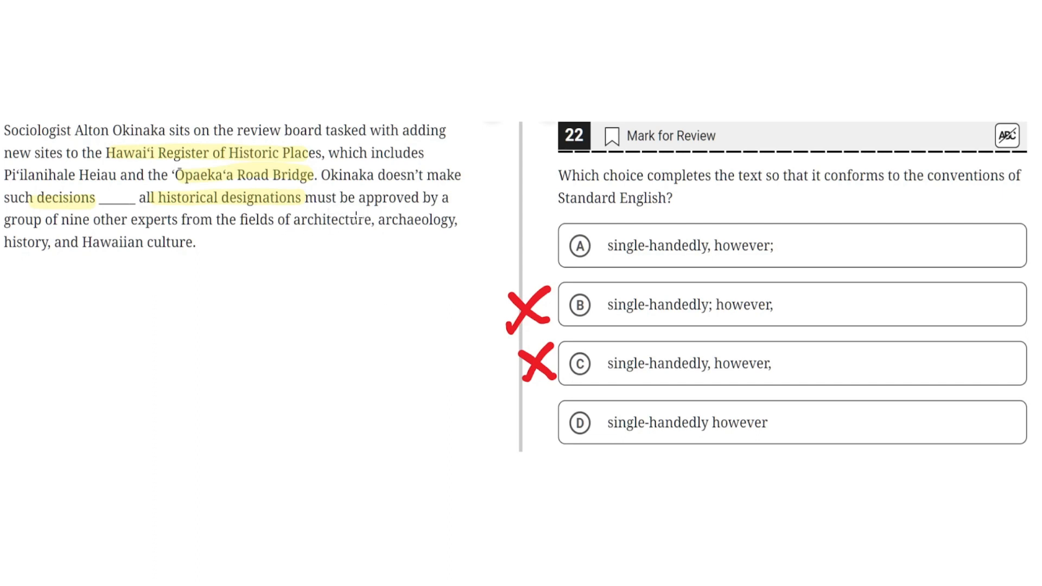
Cross out answer choice D with a red X mark.
click(529, 422)
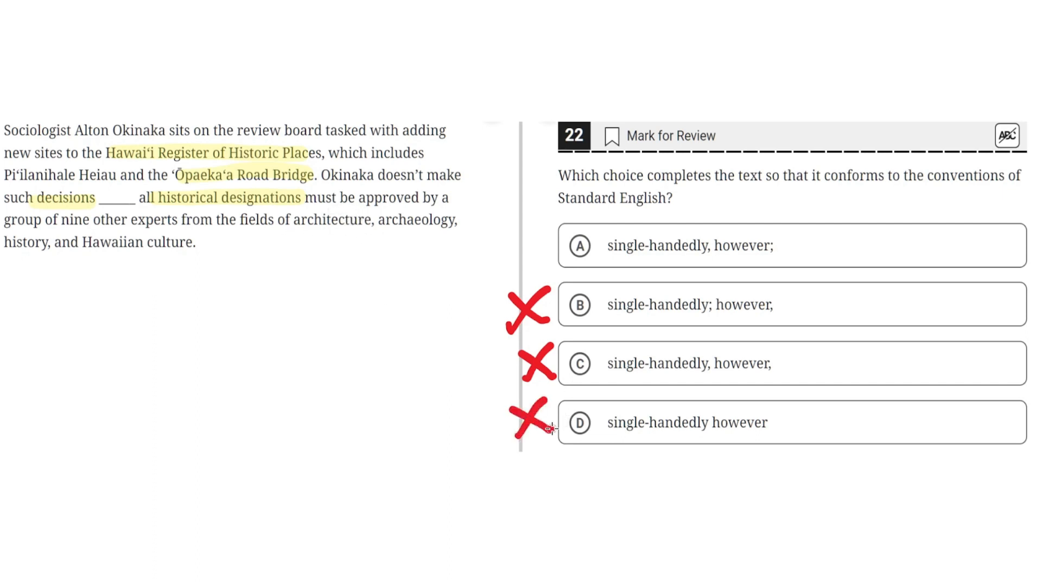